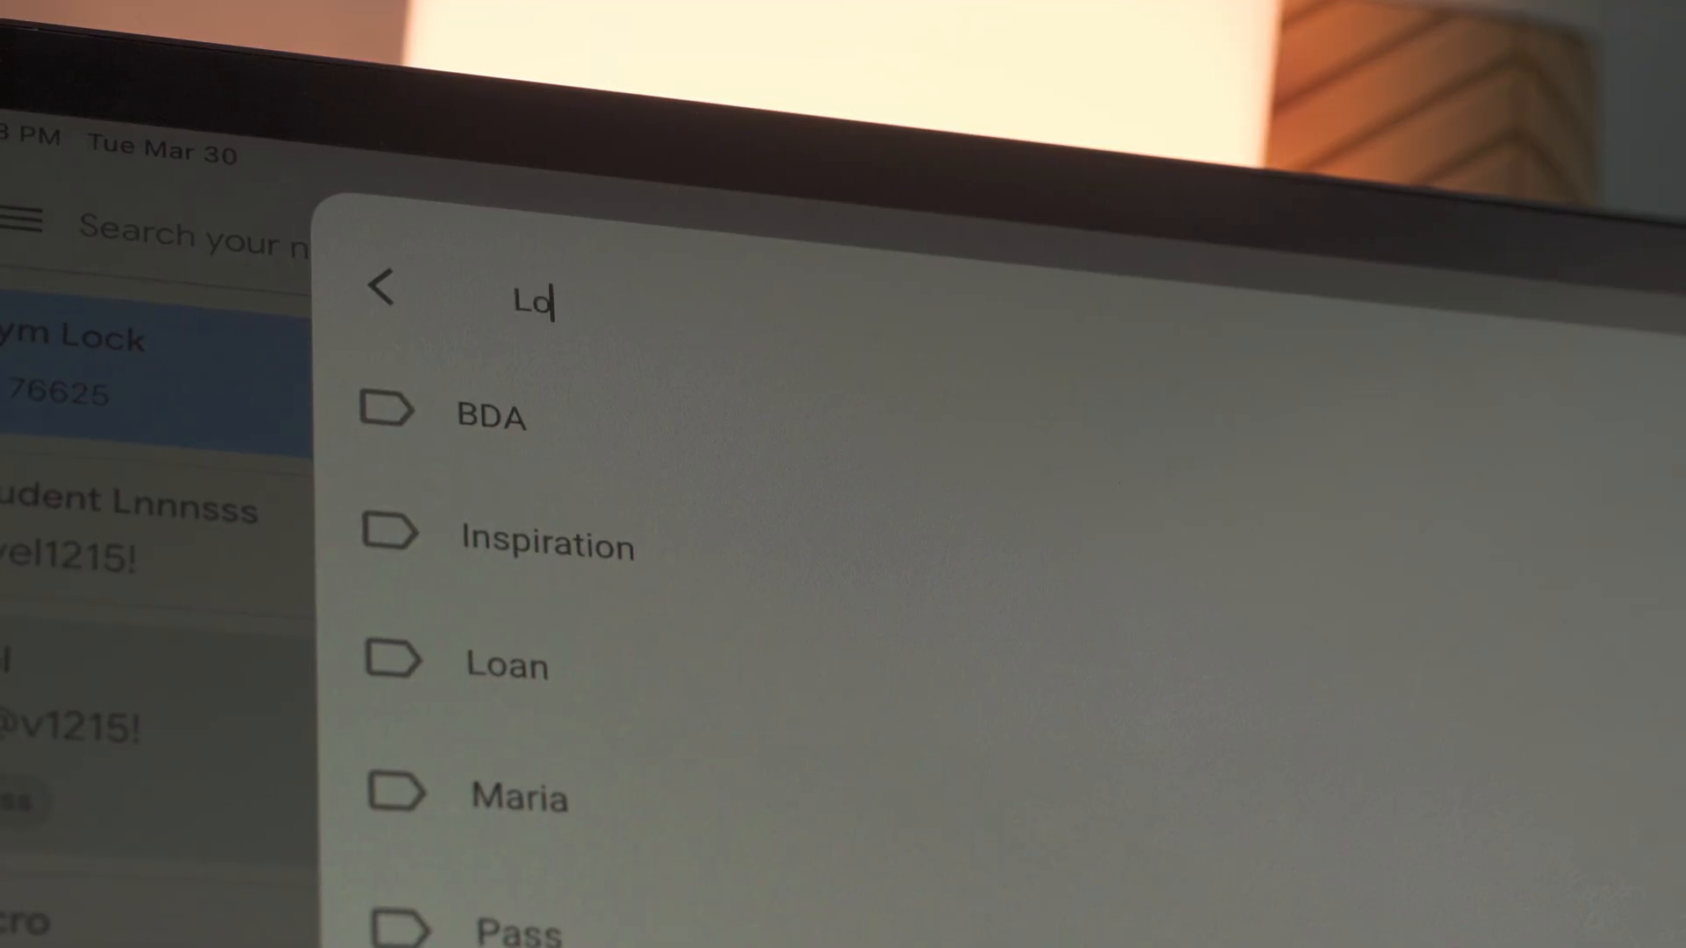
text(cks)
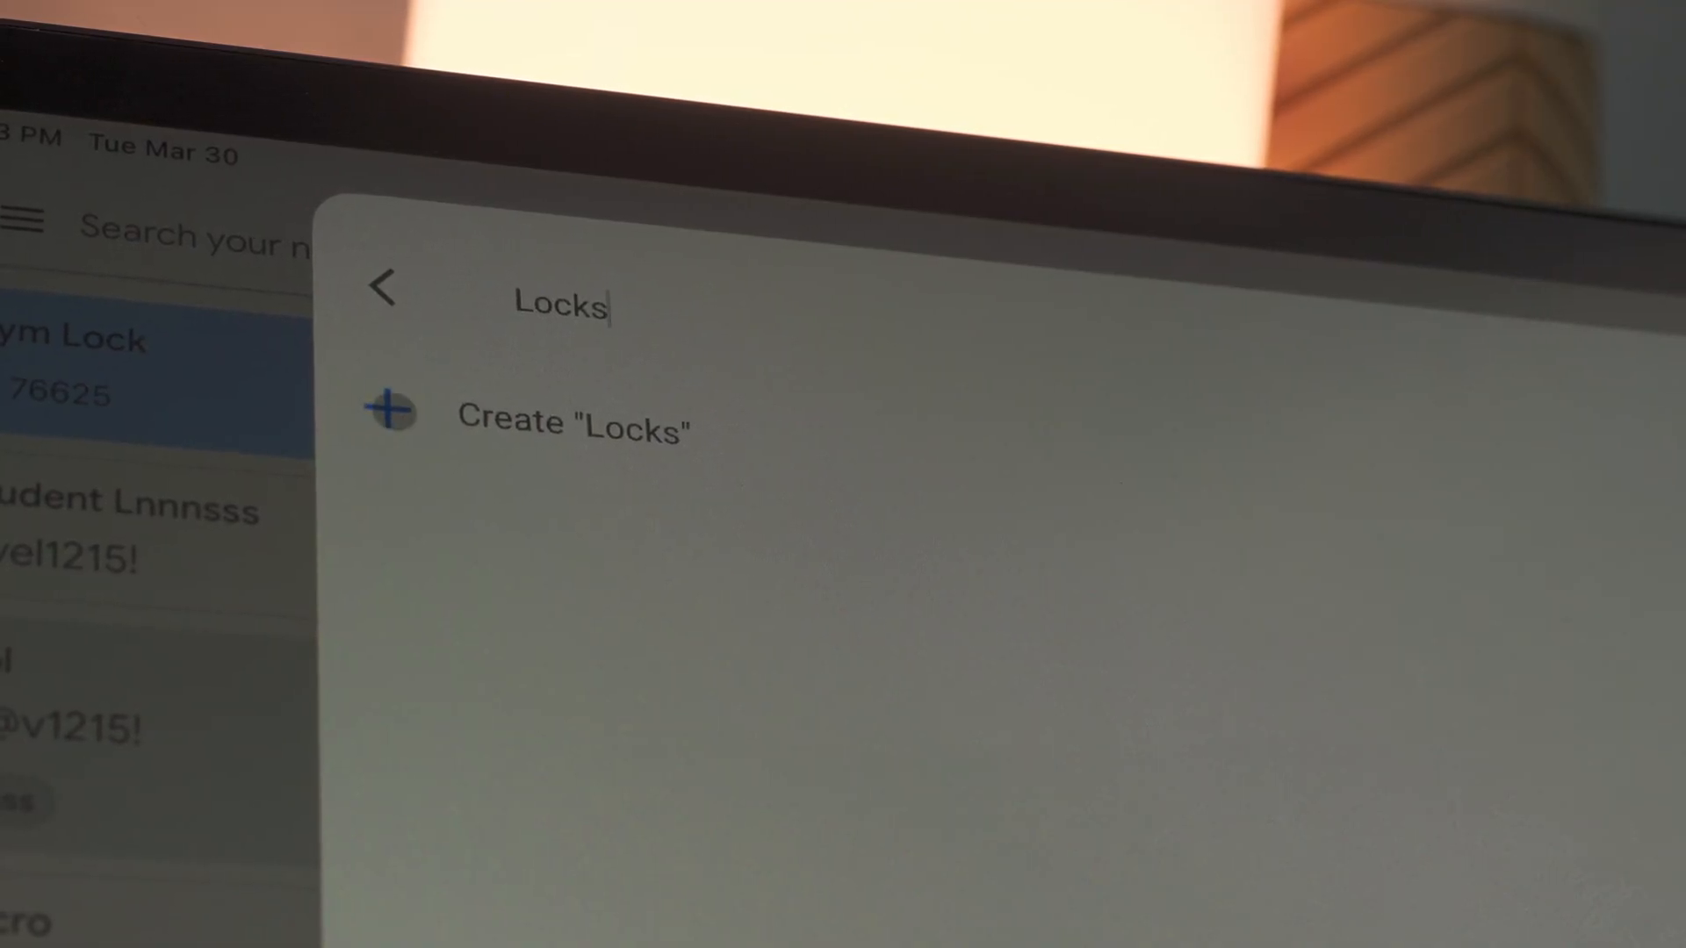